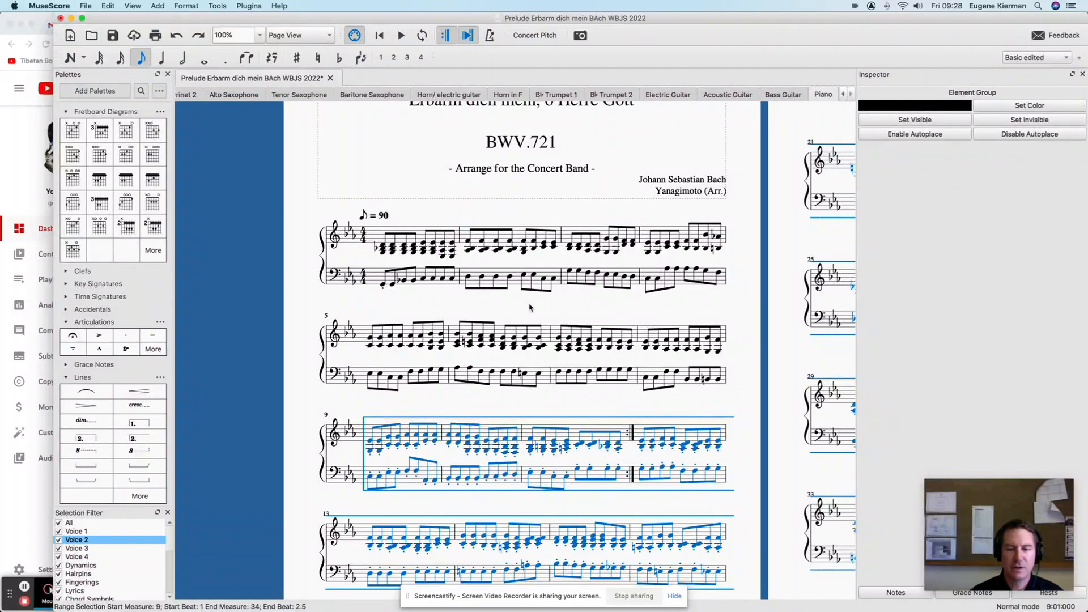
Scroll the piano score to show measures 9 through 13 for the narrowed selection
scroll("down", 3)
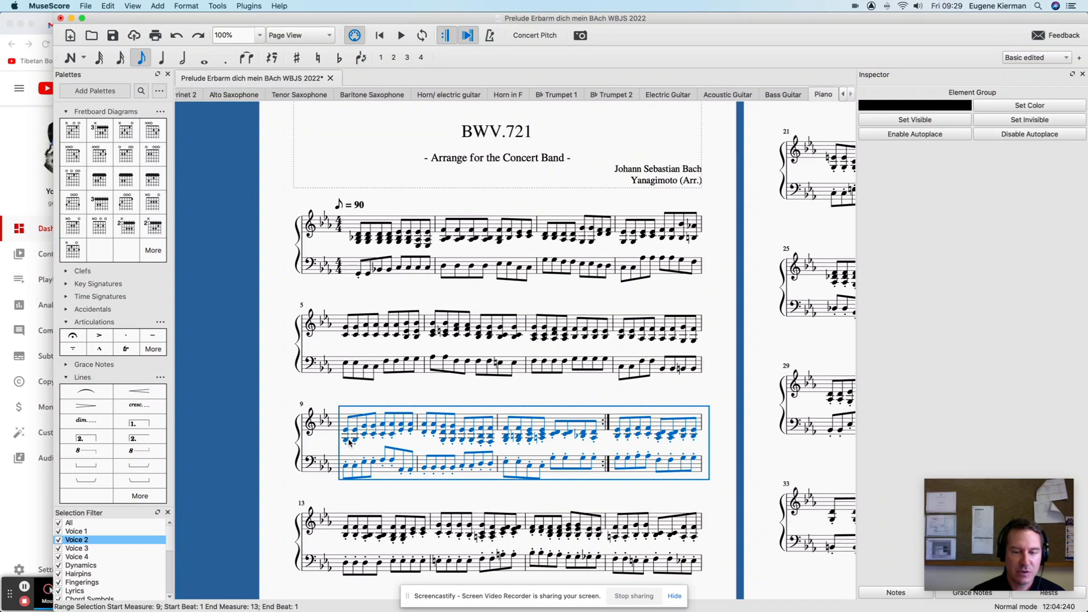
mouse_move(420, 397)
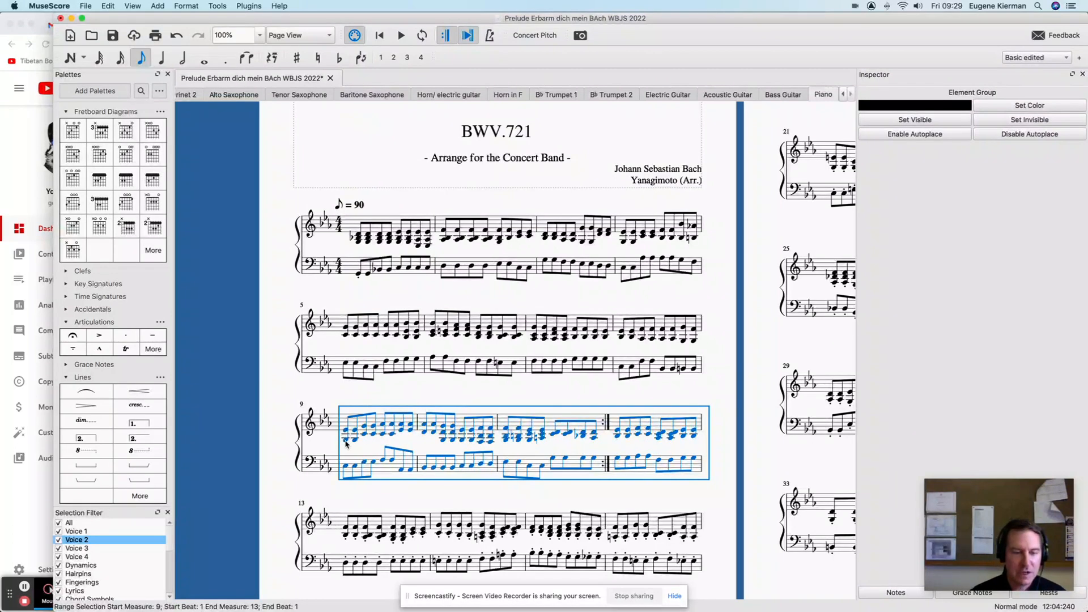
Select only the first note of measure 9, then scroll down toward measures 21–32
left_click(344, 441)
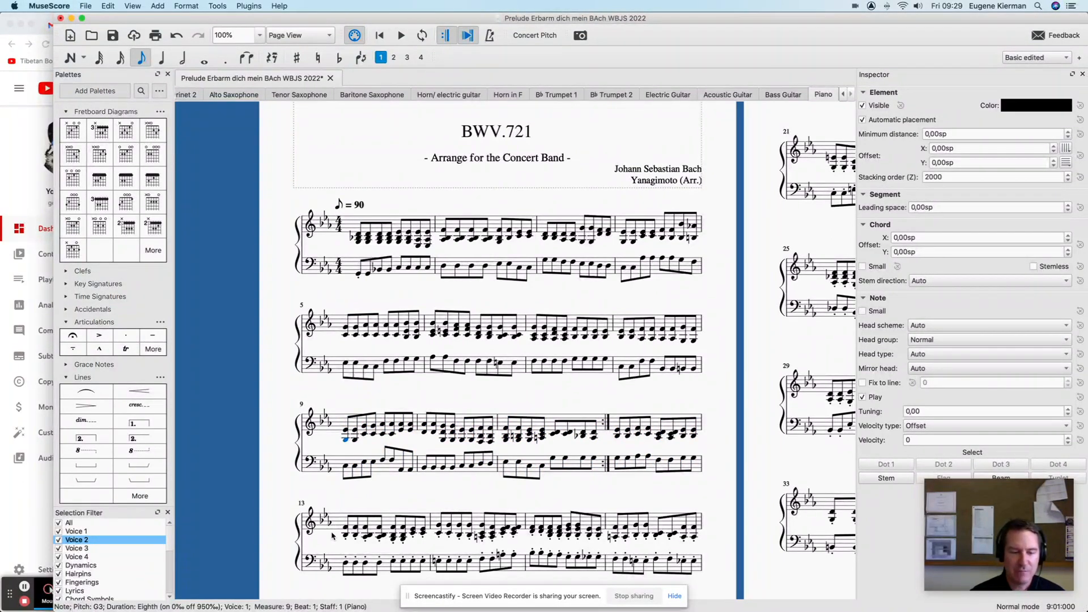
mouse_move(370, 500)
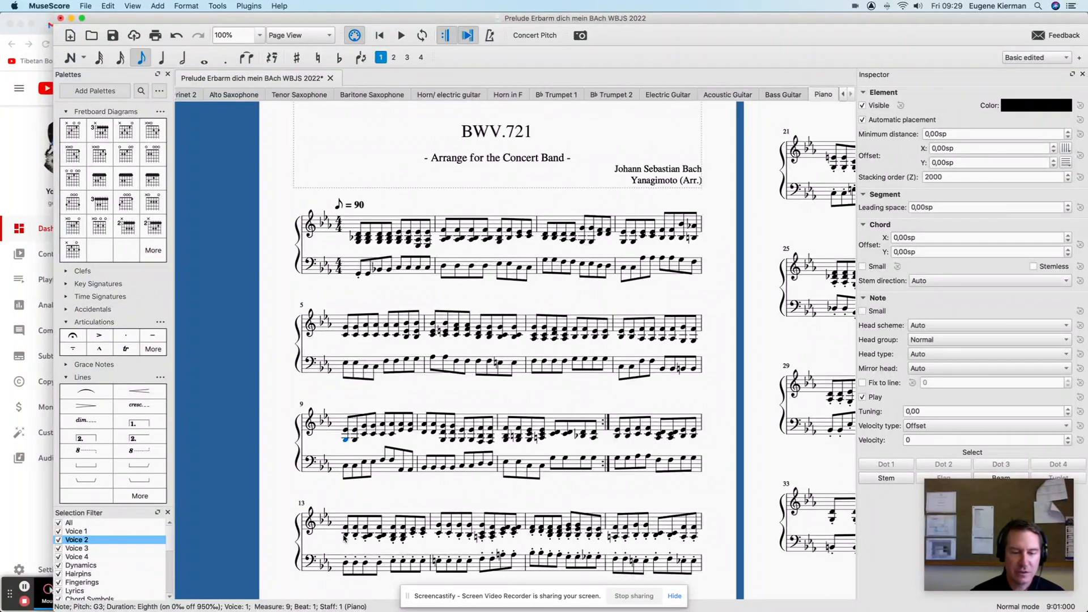
scroll("down", 3)
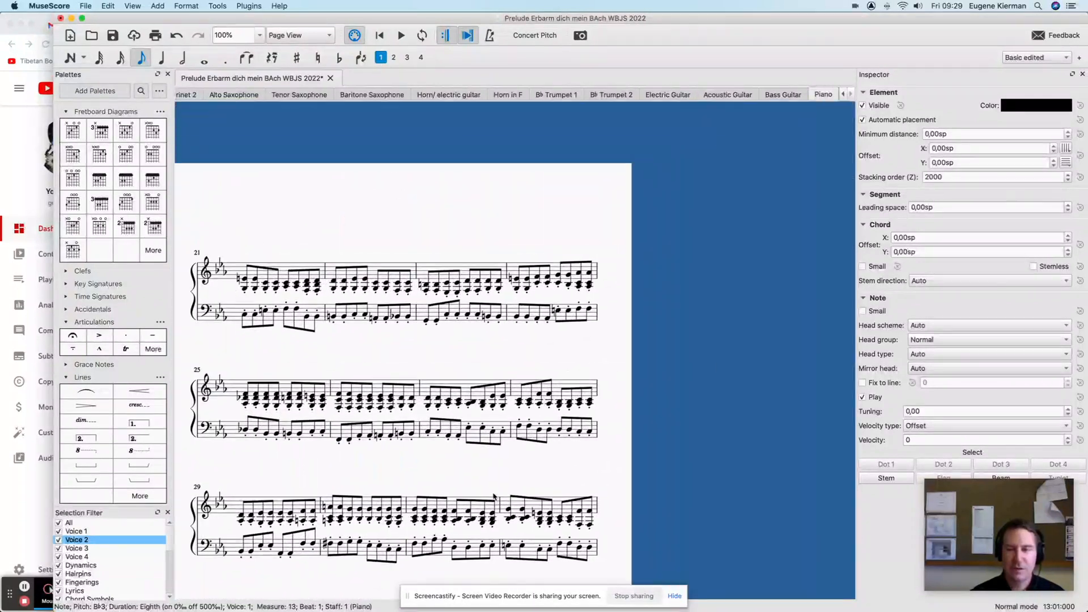